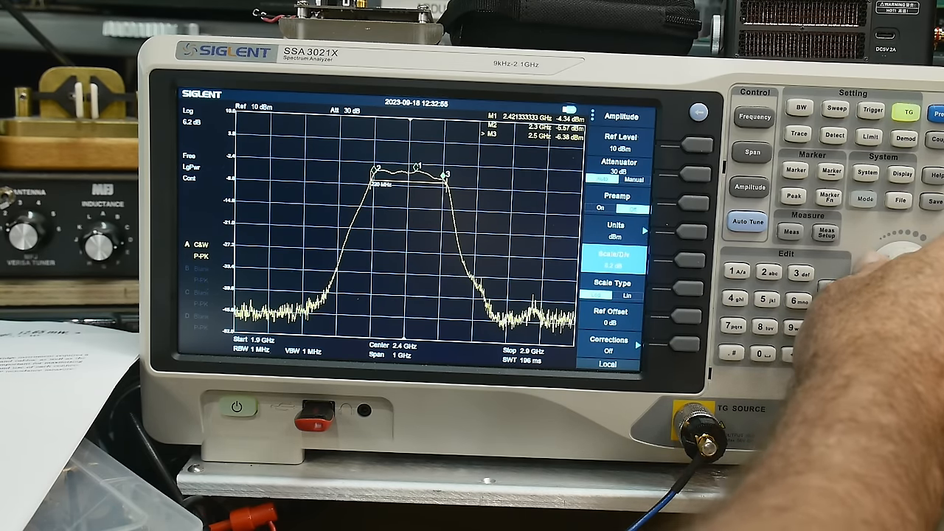
Step: Enter 5 on the keypad as the new Scale/Div value, replacing 6.2 dB
{"action": "left_click", "coordinate": [614, 258]}
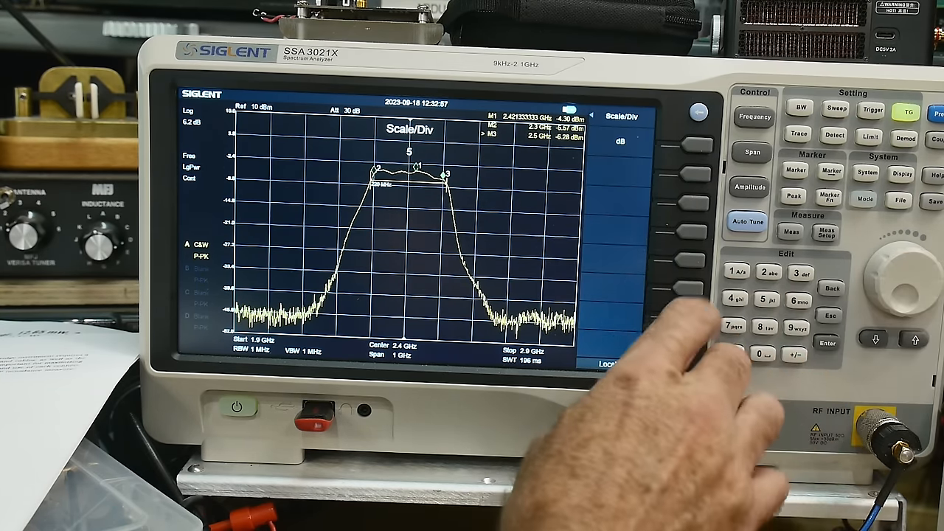